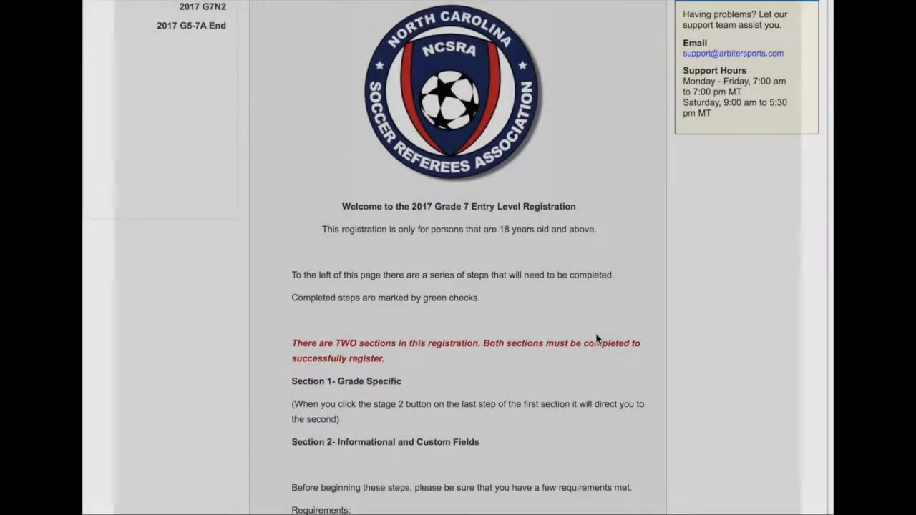
Read through the Grade 7 entry-level welcome and requirements, then continue to the personal information form
scroll("down", 3)
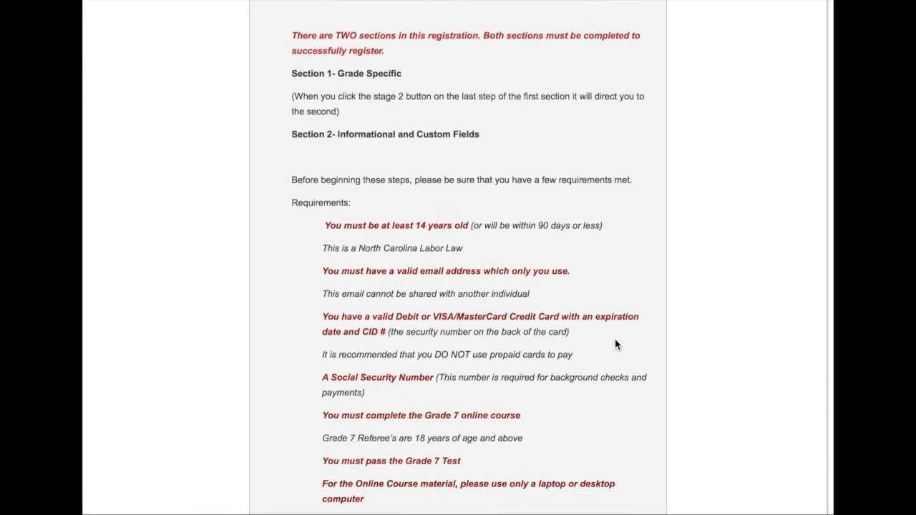
scroll("down", 3)
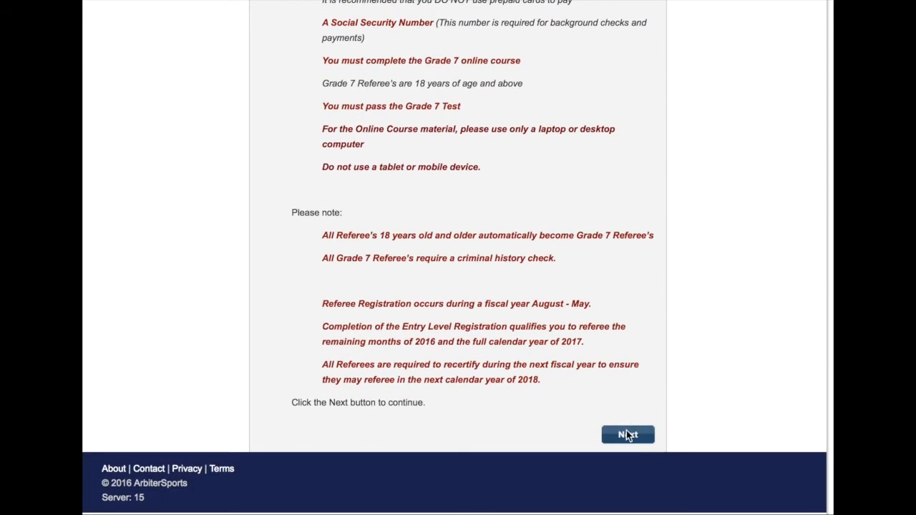
mouse_move(599, 222)
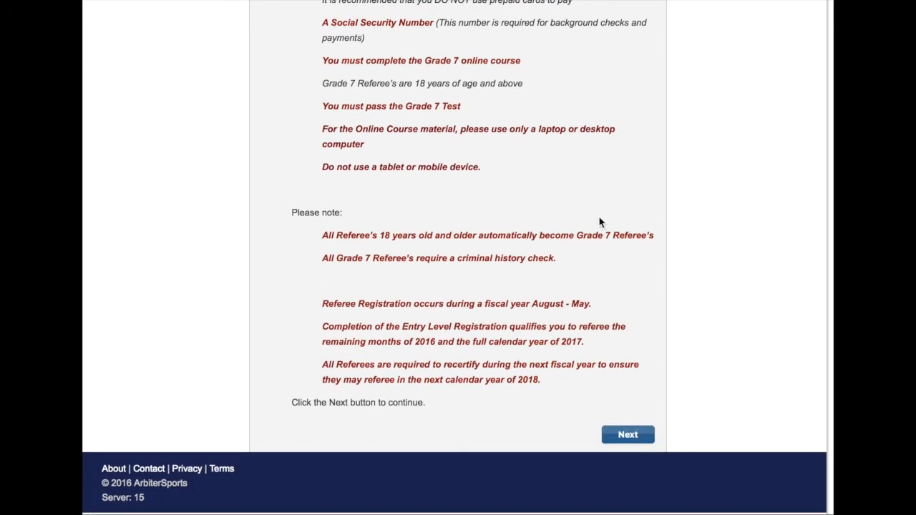
left_click(626, 435)
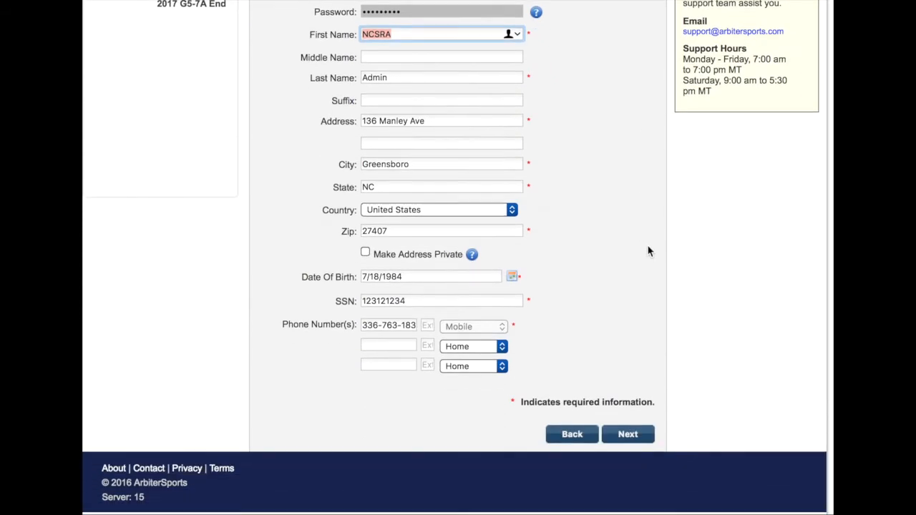
Advance past personal details, answer Yes to background check authorization and submit the consent
left_click(627, 433)
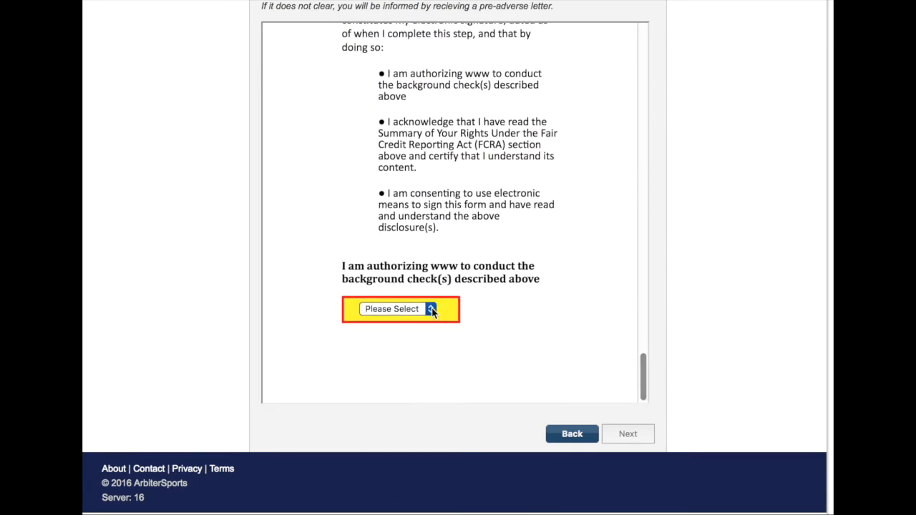
left_click(398, 309)
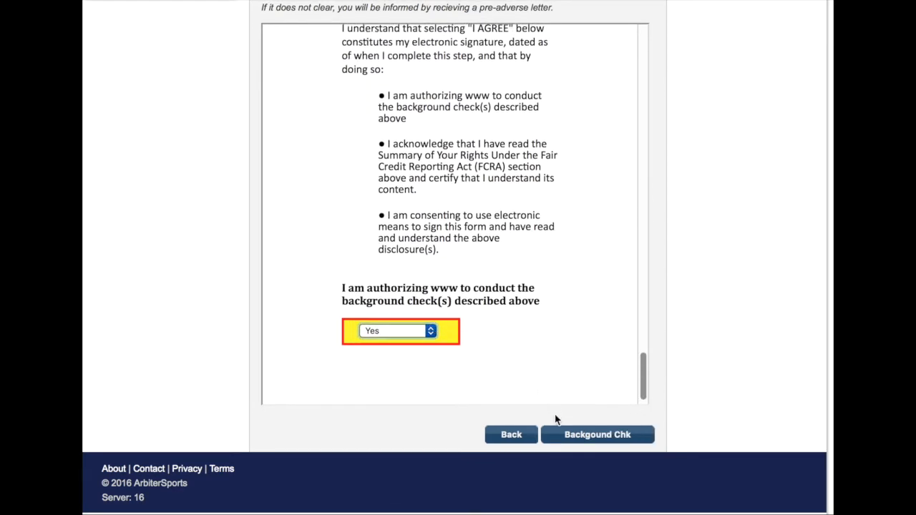
mouse_move(598, 435)
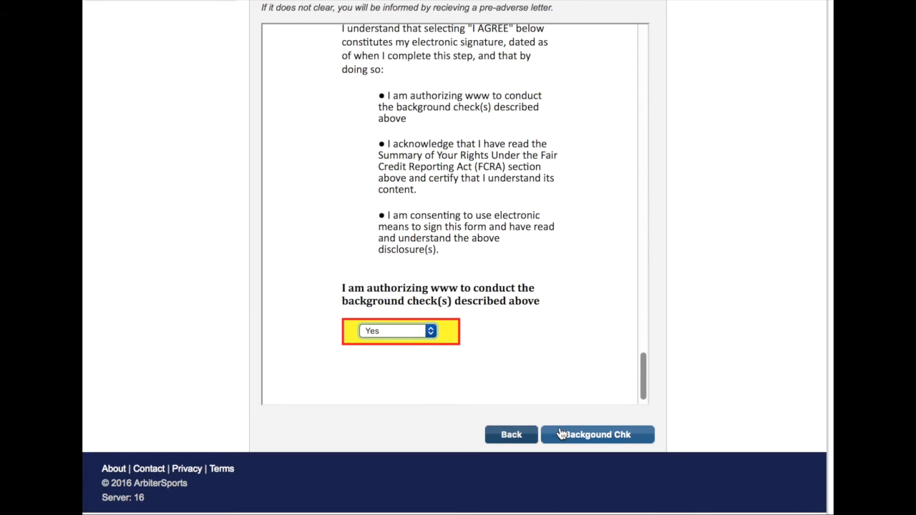
mouse_move(565, 435)
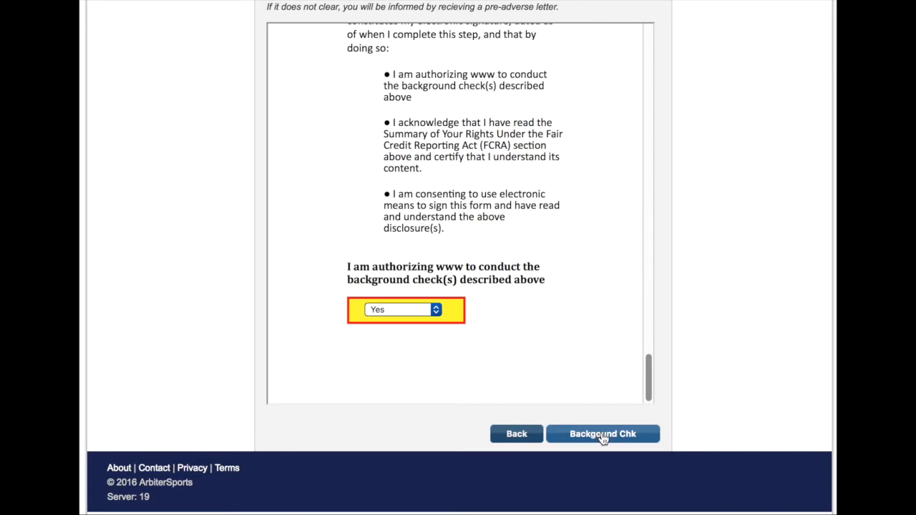
mouse_move(624, 442)
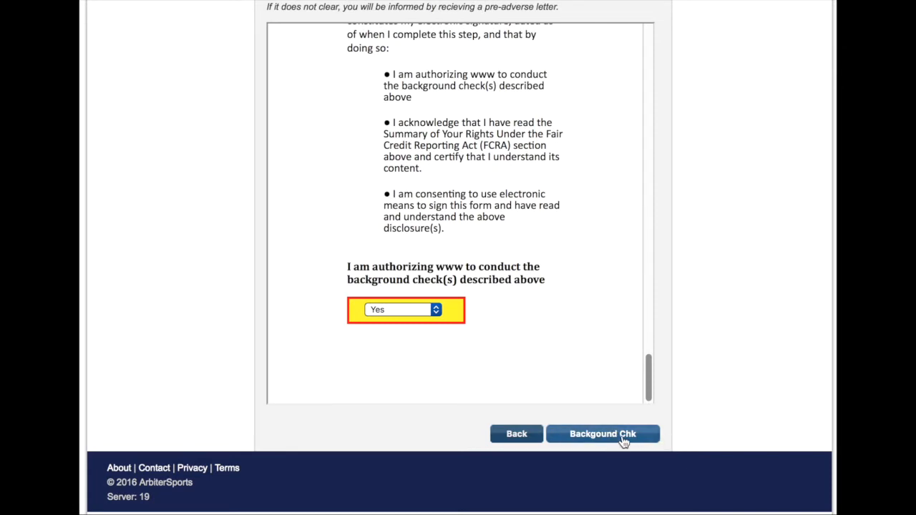
left_click(603, 433)
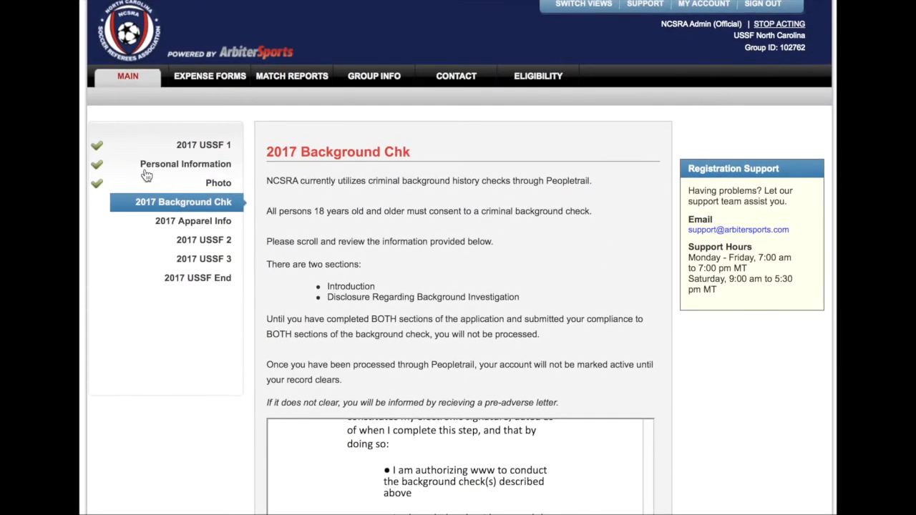
mouse_move(95, 180)
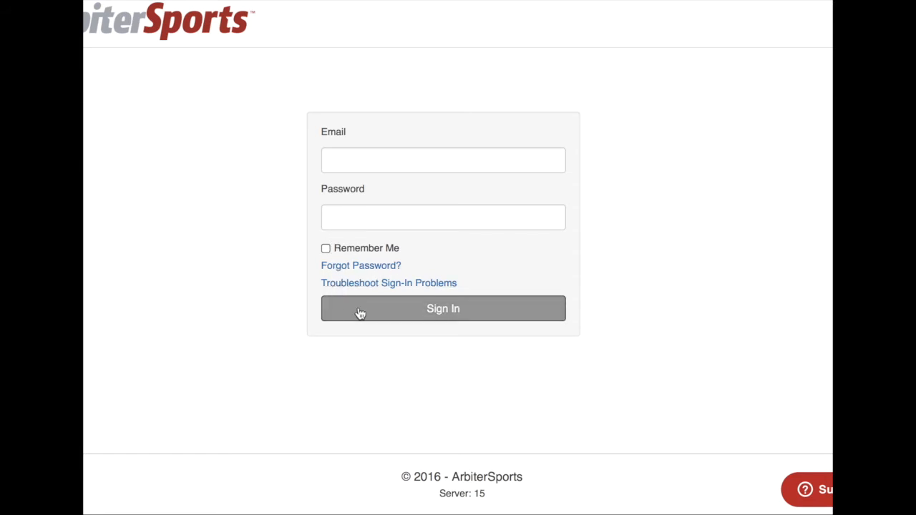
Sign in, switch to the USSF-NC Admin account and go to the Eligibility Center
left_click(443, 309)
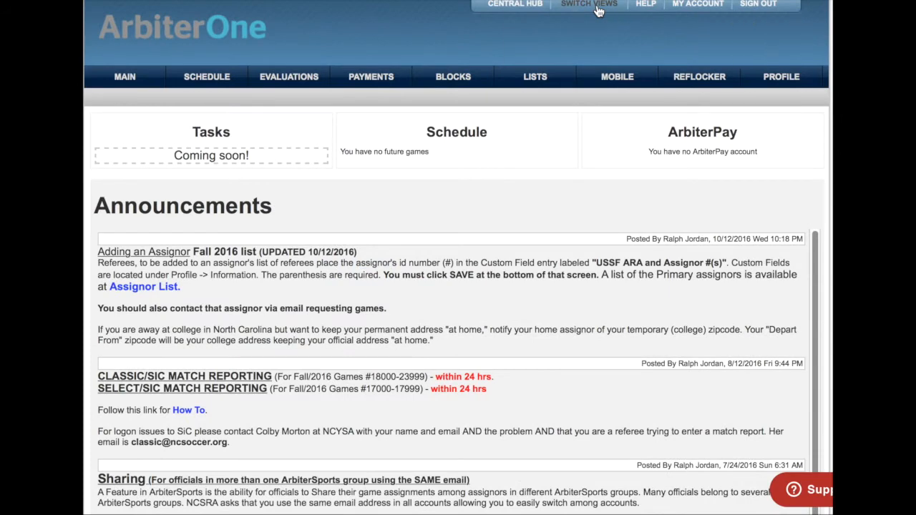
left_click(589, 5)
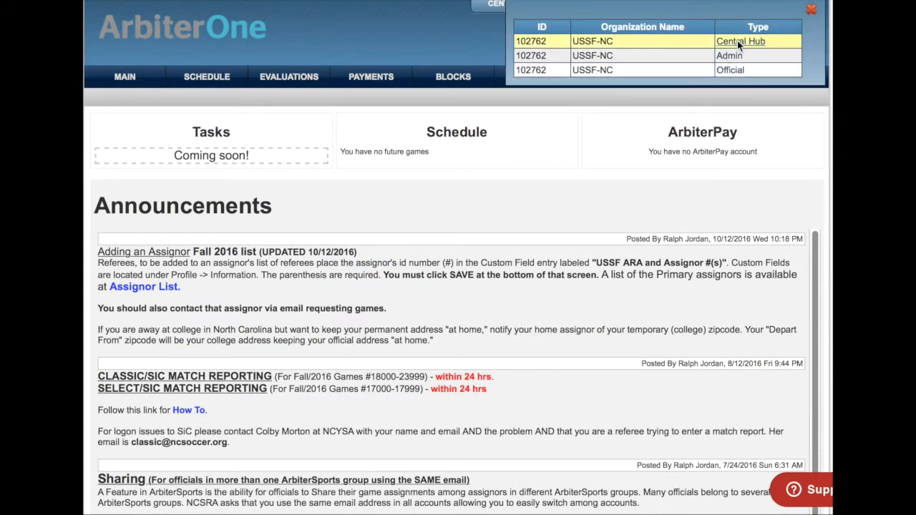
left_click(741, 40)
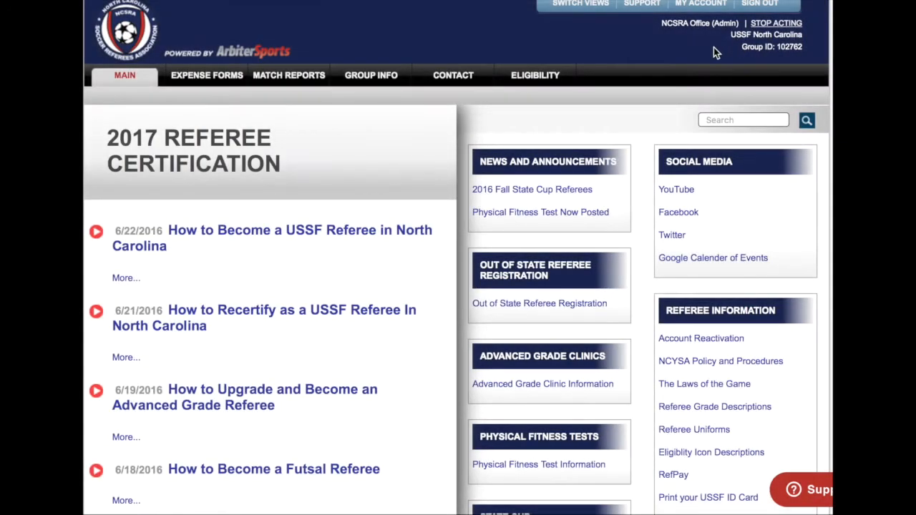
mouse_move(529, 90)
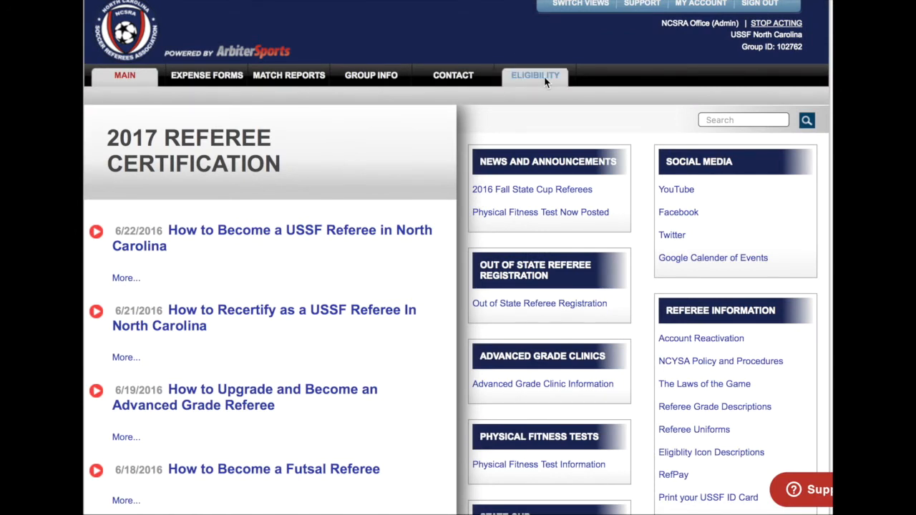
left_click(535, 75)
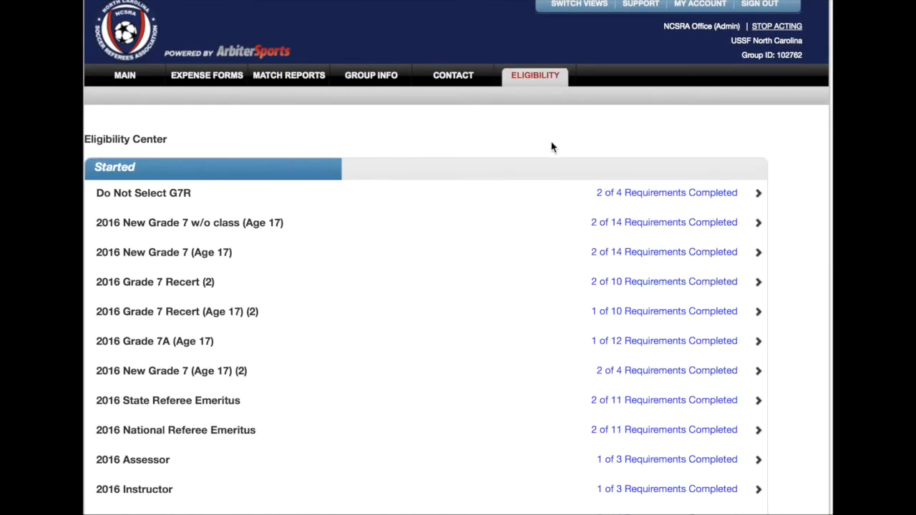
Expand the 2017 Grade 7 Recert requirements and launch a recert part's online clinic in a new window
scroll("down", 3)
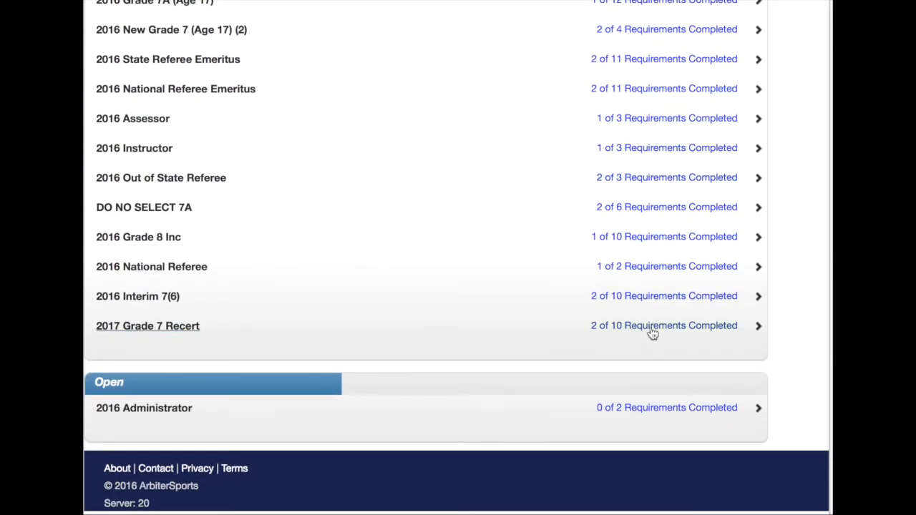
left_click(148, 326)
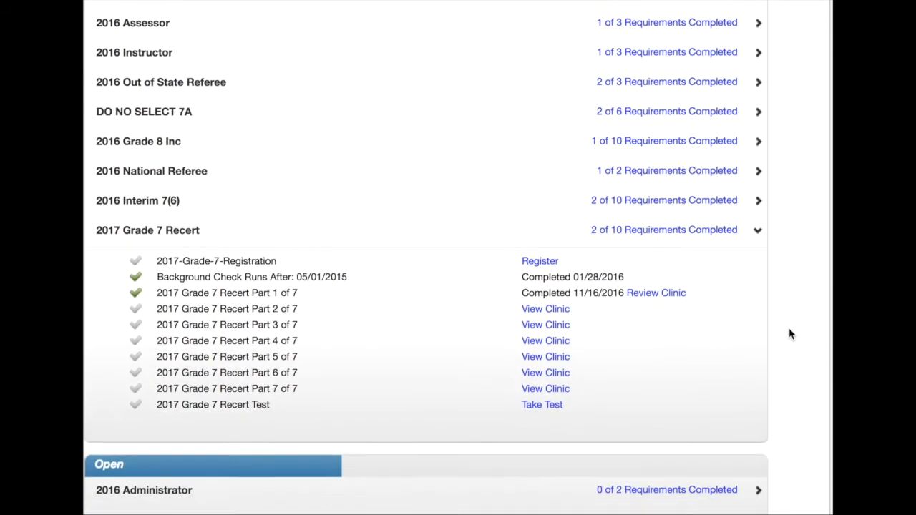
scroll("down", 3)
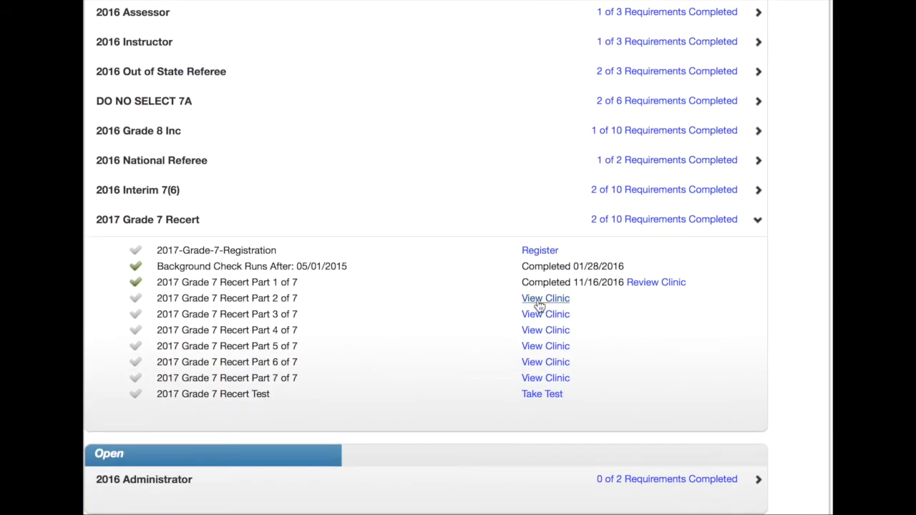
left_click(545, 299)
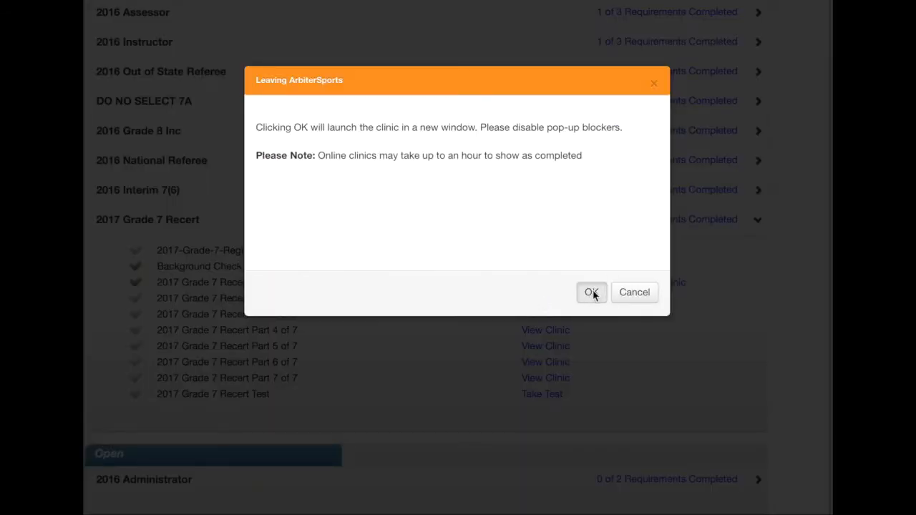
left_click(591, 292)
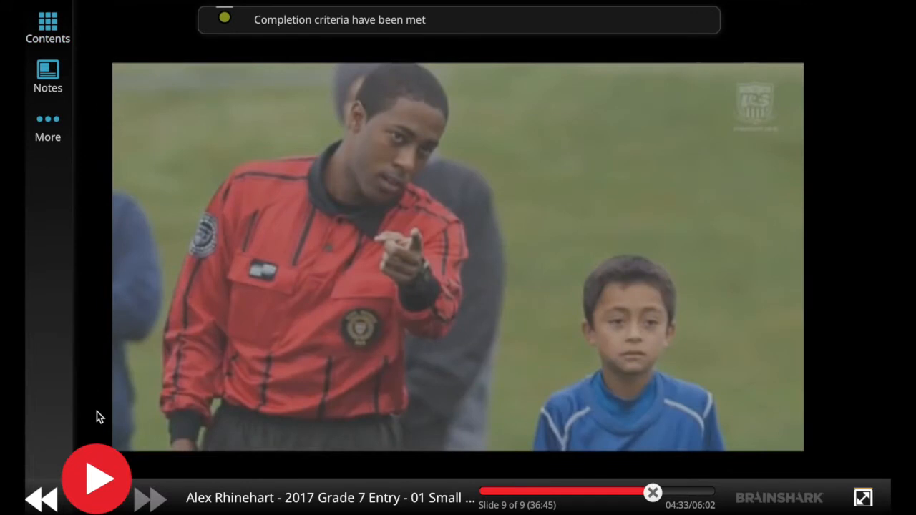
mouse_move(106, 433)
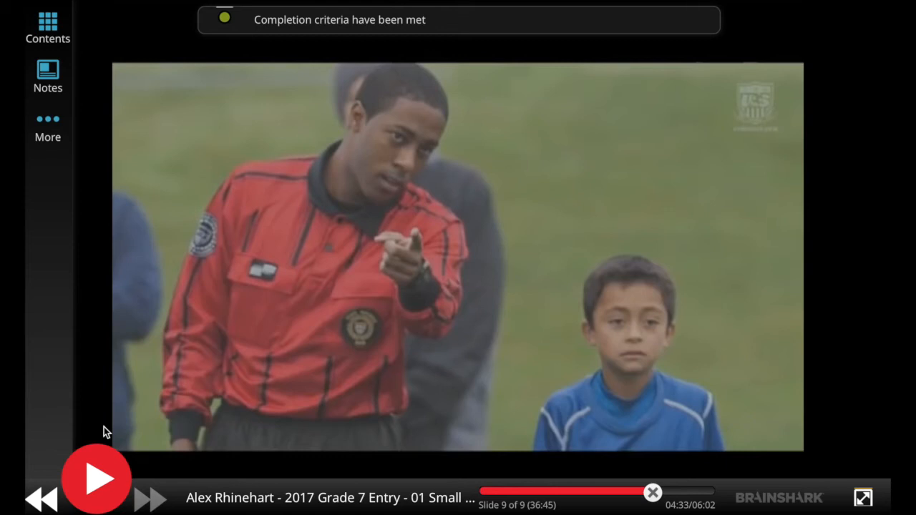
mouse_move(99, 484)
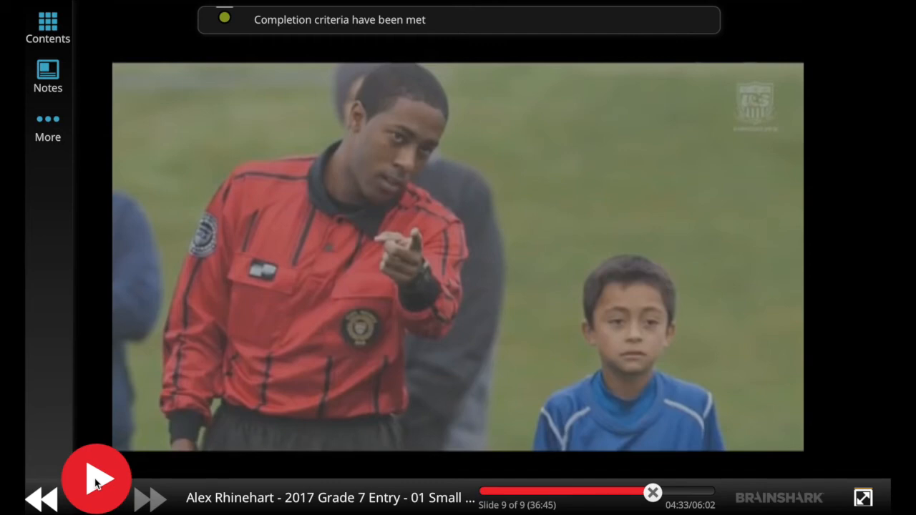
Play the Grade 7 Course Part 1 of 7 clinic, checking its slide list along the way
left_click(98, 478)
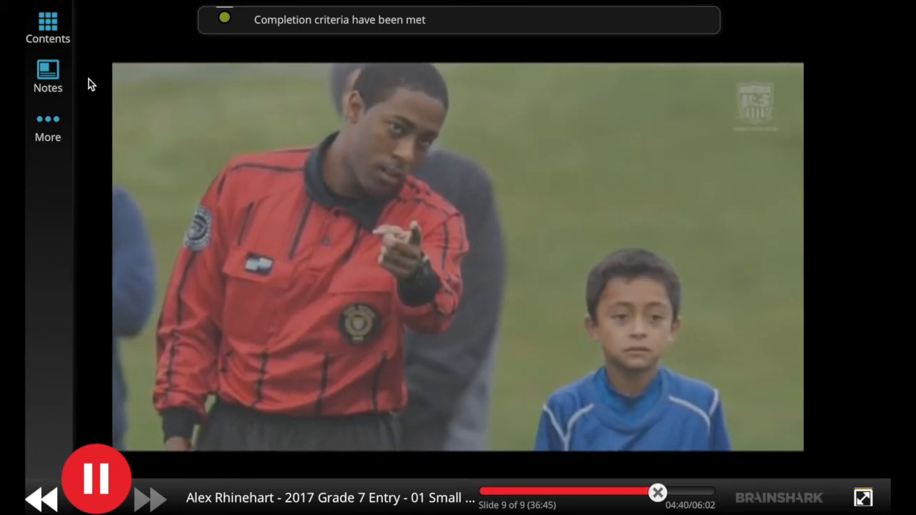
left_click(47, 29)
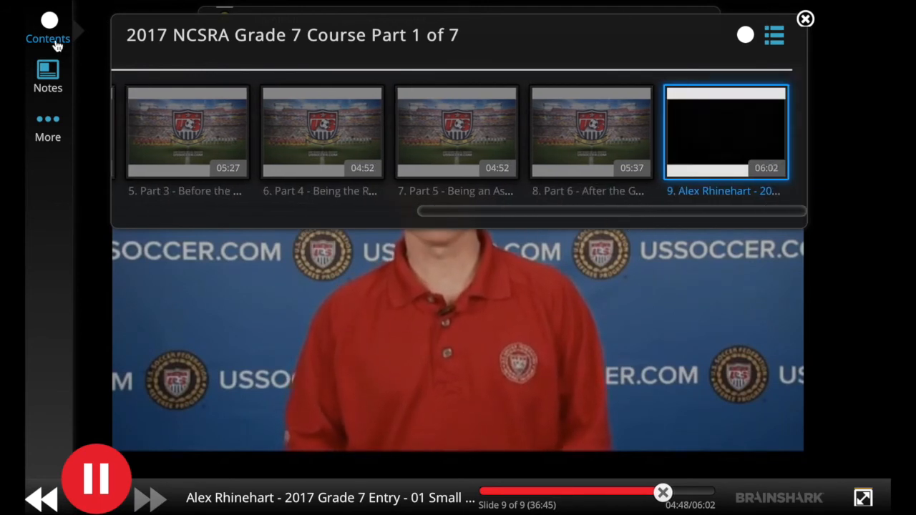
left_click(804, 19)
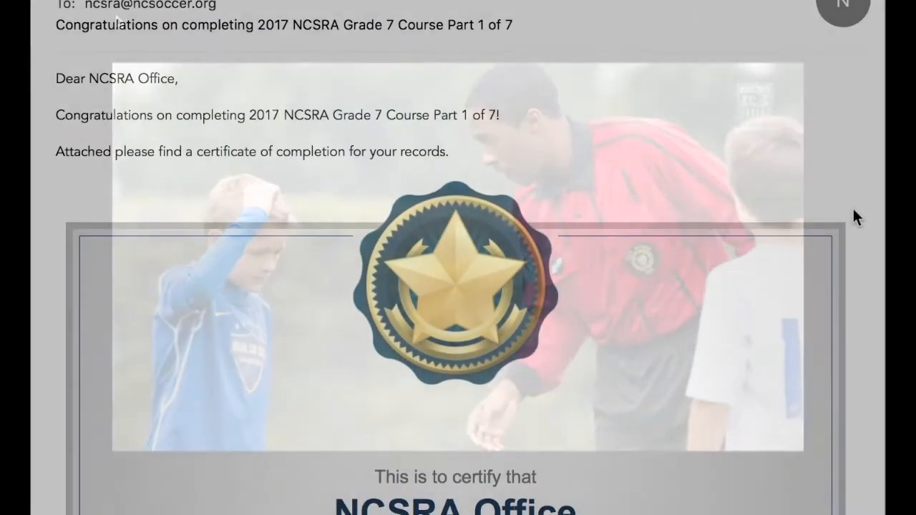
Check the Recert requirements now marking Part 1 completed, then return to the NCSRA Admin main page
scroll("down", 3)
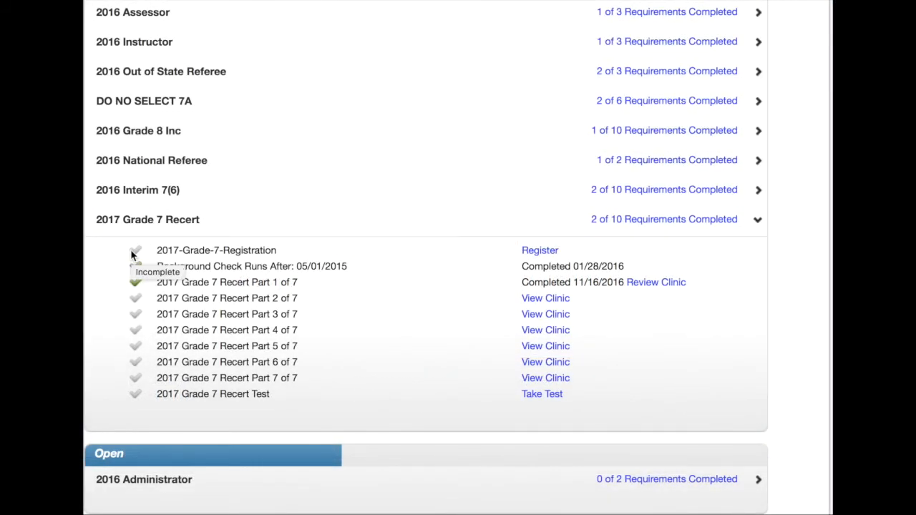
mouse_move(561, 412)
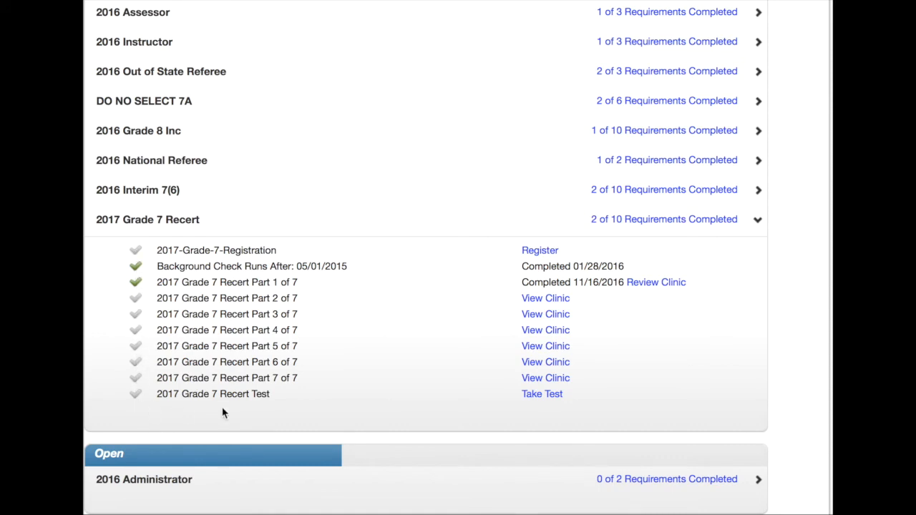
mouse_move(586, 408)
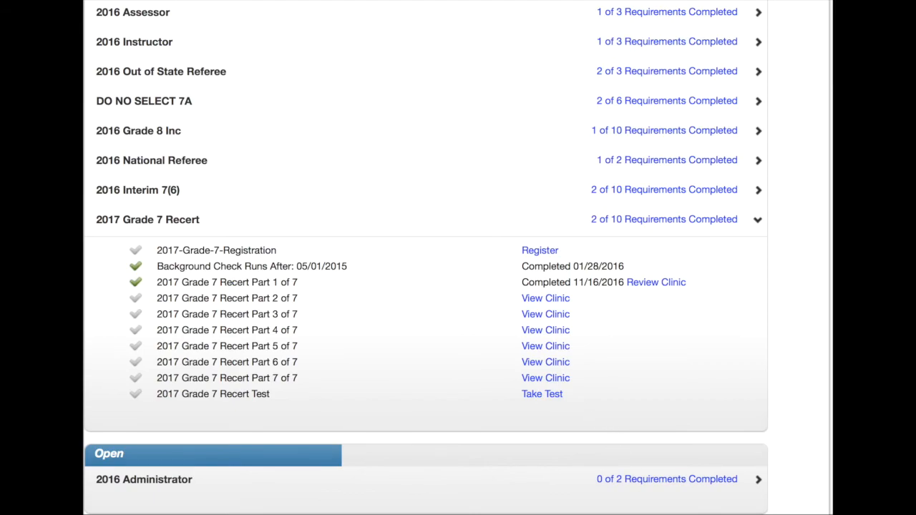
left_click(824, 44)
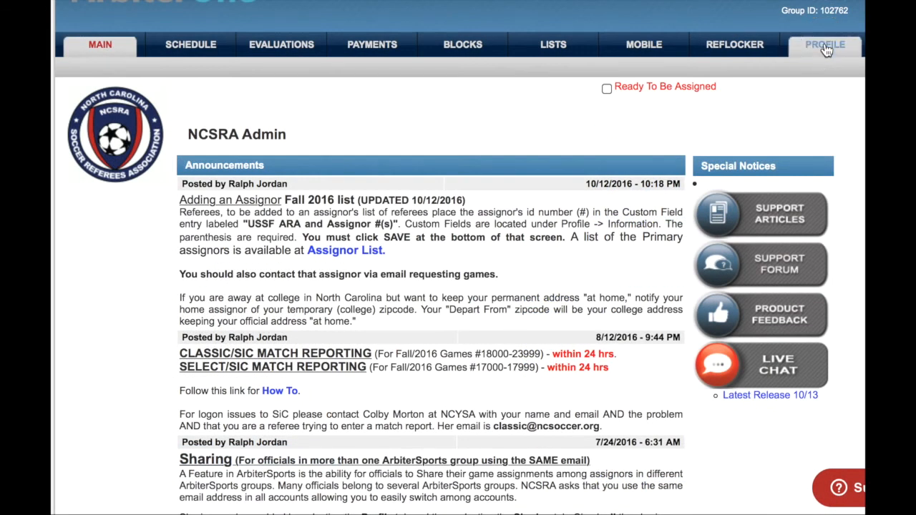
View the profile with the 7N 2017 eligibility badge, then enter the Custom Fields editor showing Greensboro area and shirt size
left_click(824, 44)
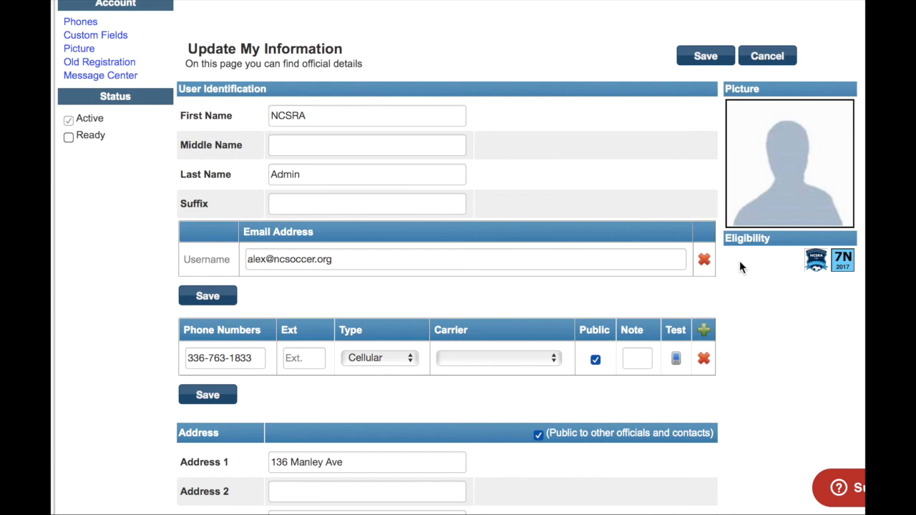
mouse_move(95, 34)
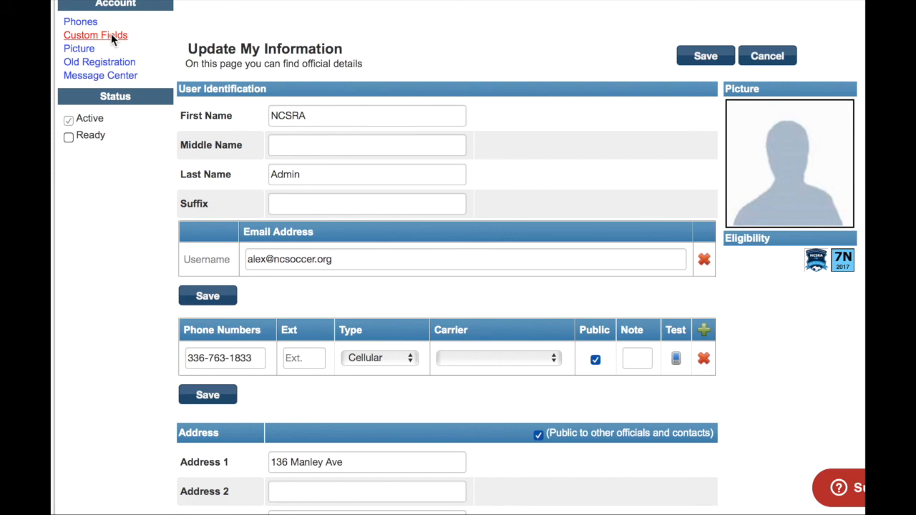
left_click(95, 34)
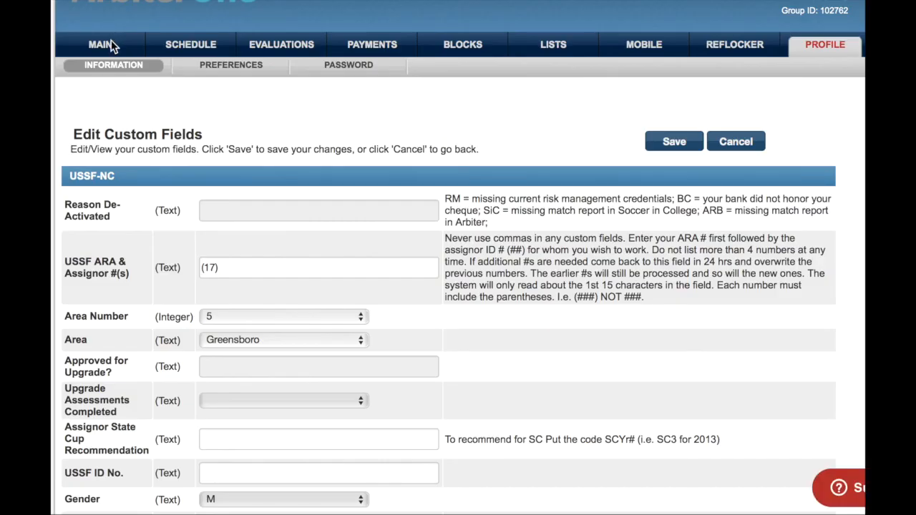
scroll("down", 3)
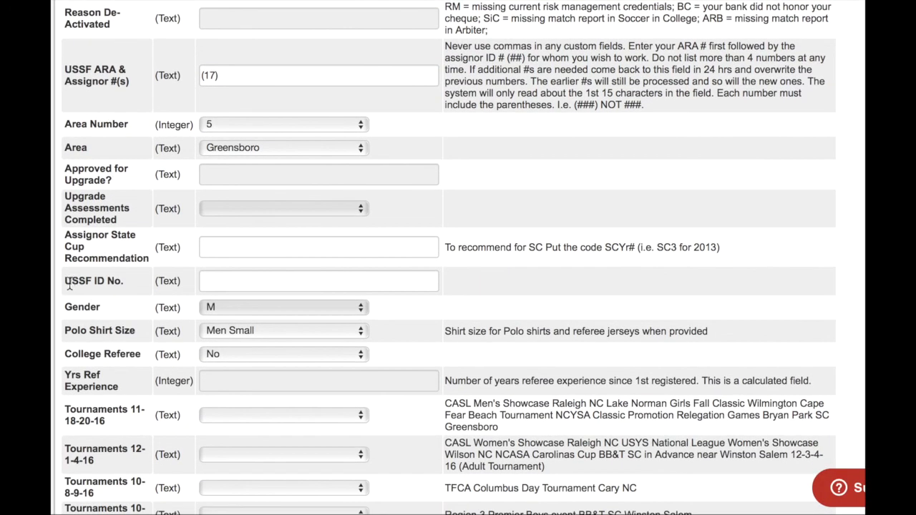